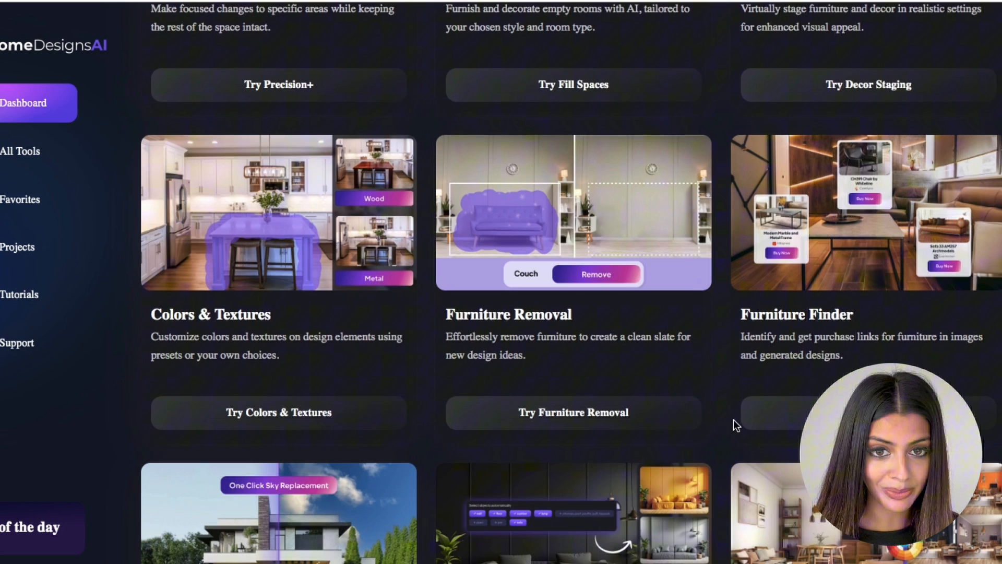
Launch the Furniture Removal tool from the HomeDesignsAI dashboard.
{"action": "double_click", "coordinate": [506, 314]}
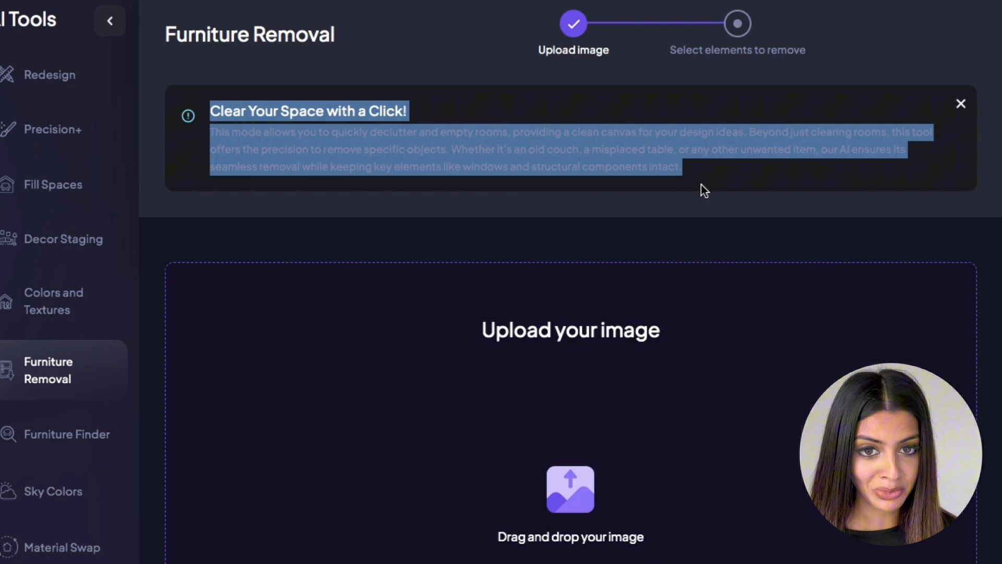
{"action": "mouse_move", "coordinate": [455, 228]}
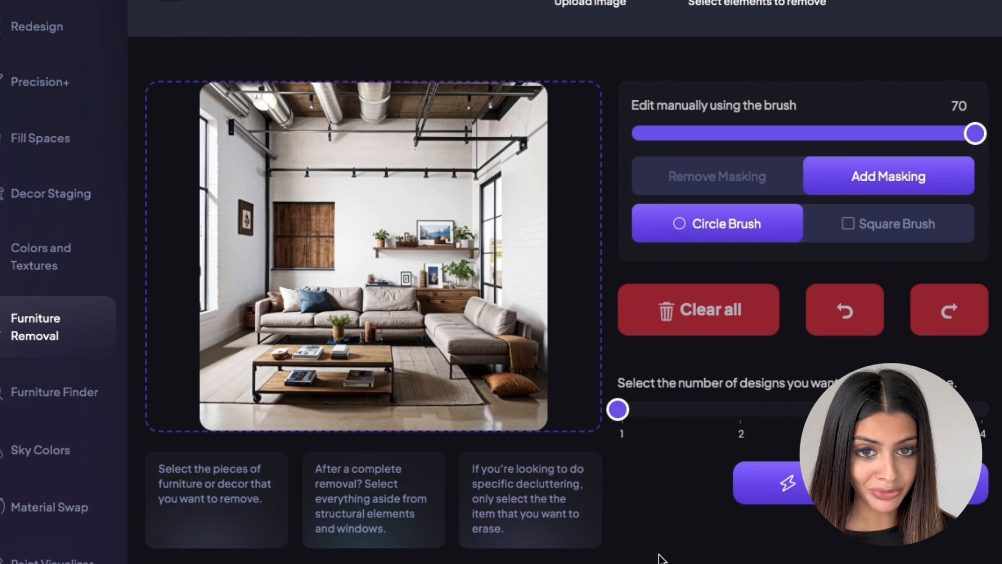
{"action": "mouse_move", "coordinate": [549, 170]}
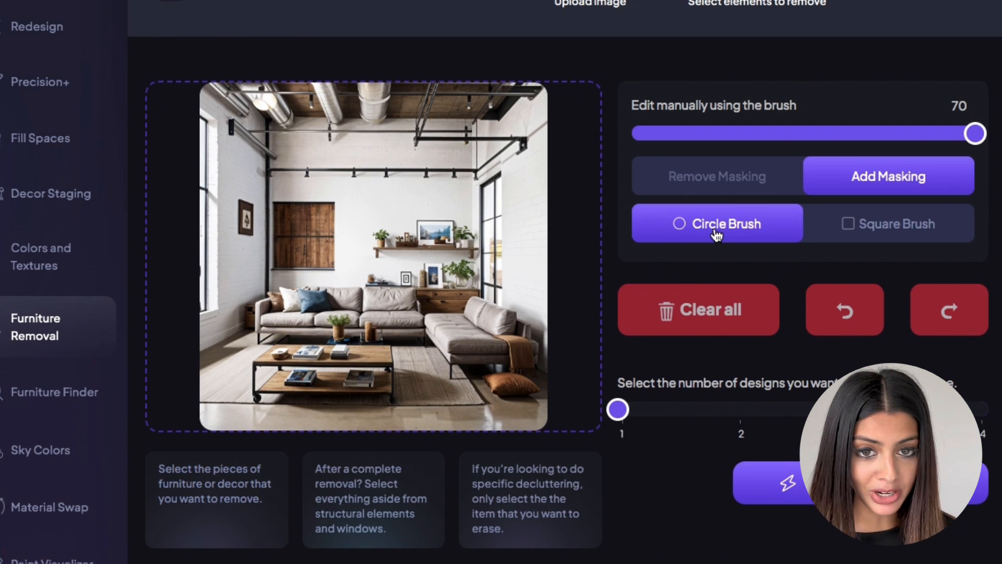
Set the number-of-designs slider to 4 for the loft living room photo.
{"action": "left_click_drag", "start_coordinate": [973, 133], "coordinate": [689, 133]}
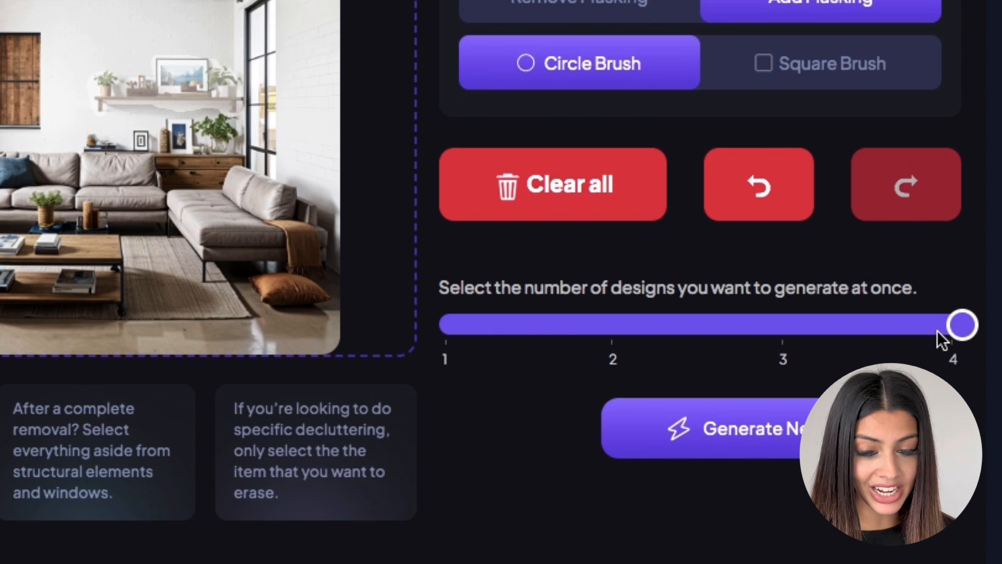
Scroll down to the loft photo editor to mark the shelf above the sofa.
{"action": "scroll", "scroll_direction": "down", "scroll_amount": 3}
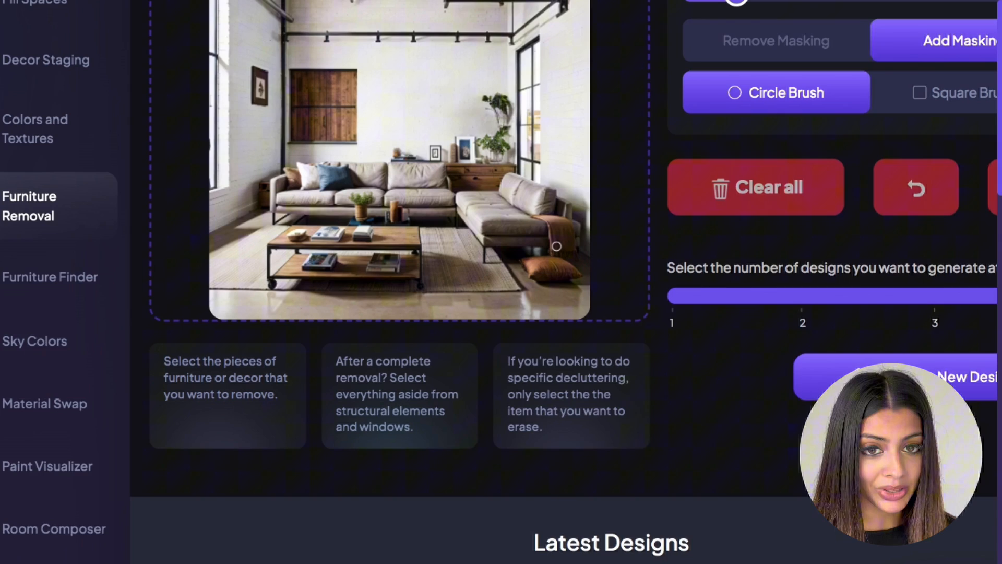
Brush over the wooden wall box on the back wall to mark it for removal.
{"action": "scroll", "scroll_direction": "down", "scroll_amount": 3}
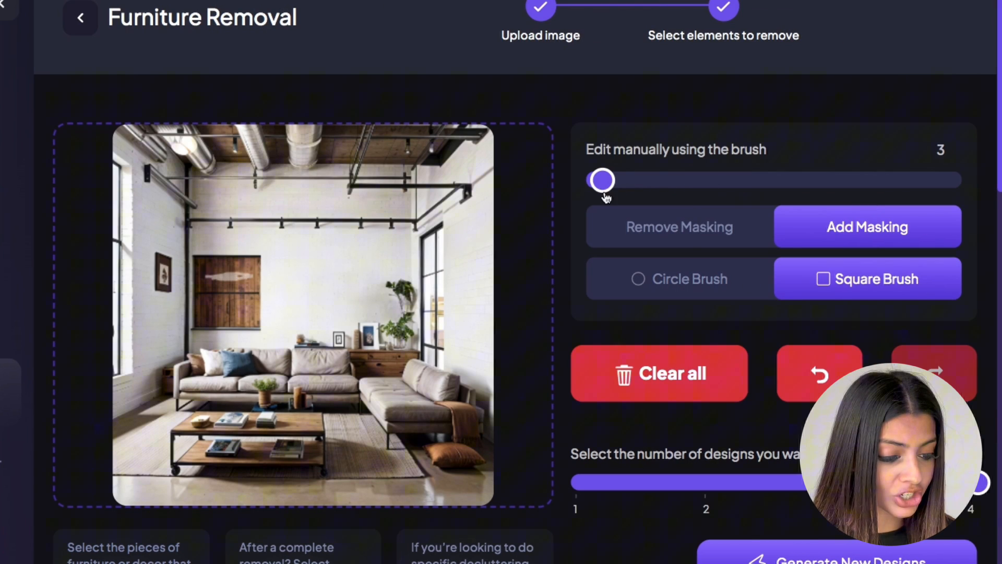
{"action": "left_click_drag", "start_coordinate": [601, 180], "coordinate": [646, 180]}
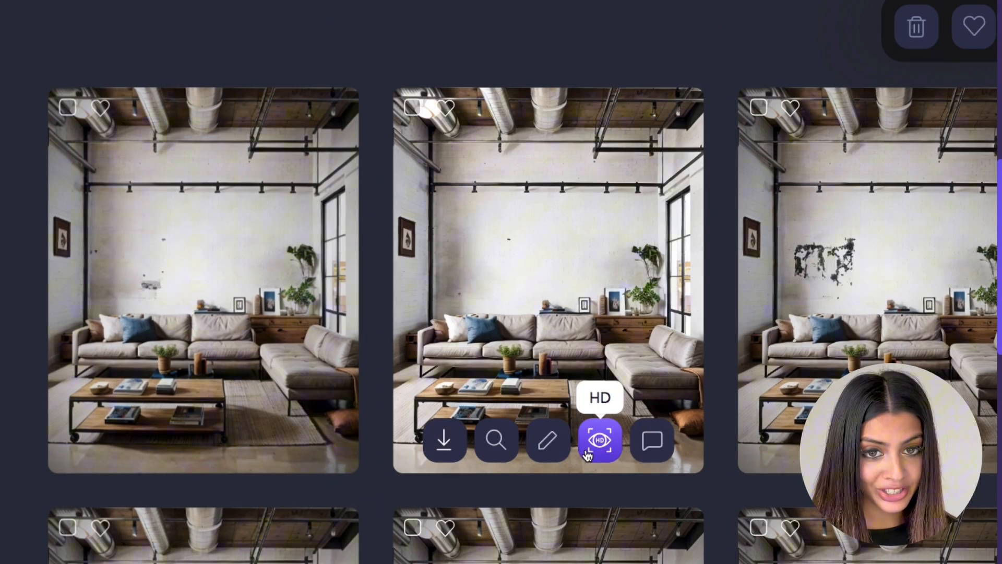
Request an HD version of a variation without the wooden wall box.
{"action": "left_click", "coordinate": [600, 441]}
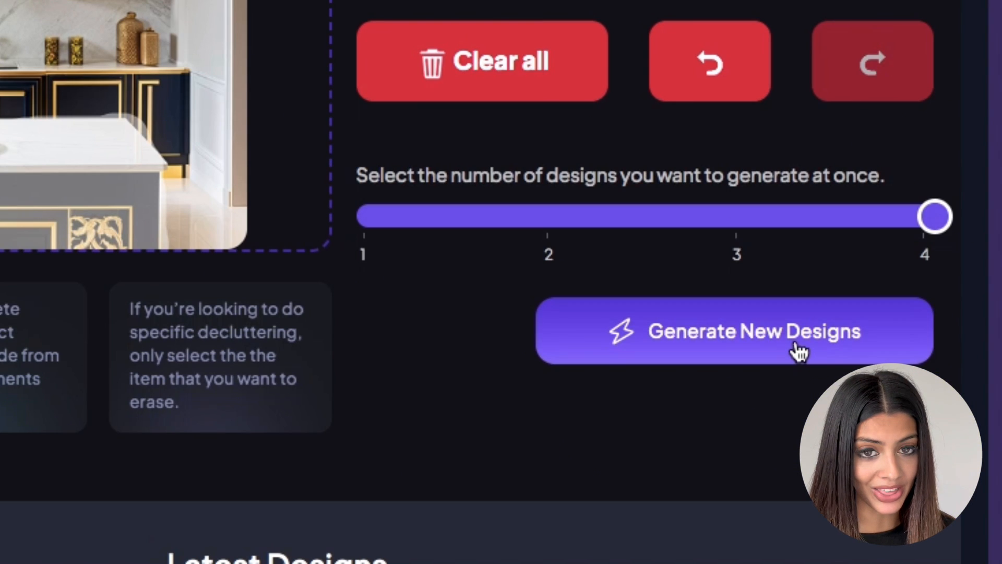
Generate four new design variations with the designs slider at 4.
{"action": "left_click", "coordinate": [733, 331]}
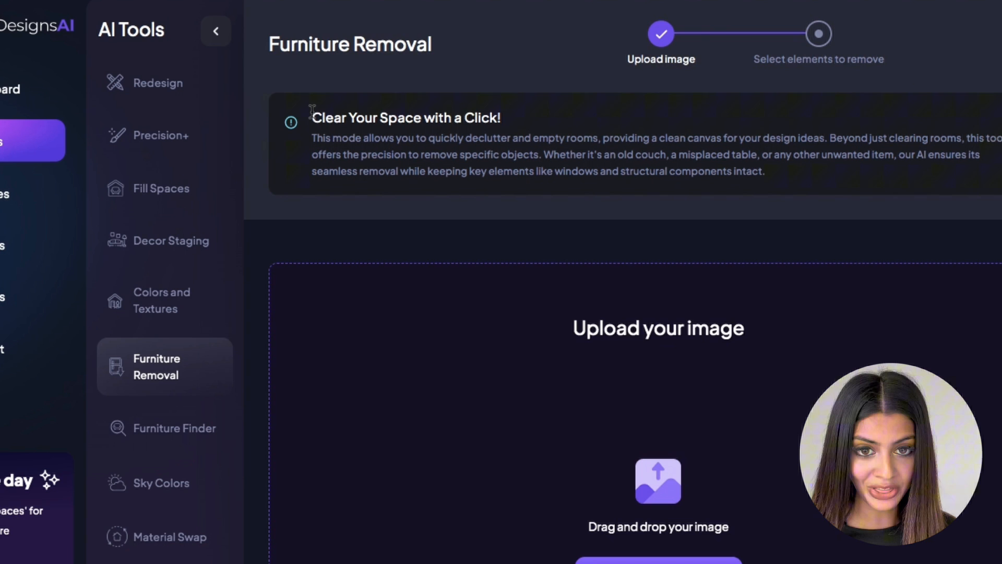
{"action": "left_click_drag", "start_coordinate": [311, 117], "coordinate": [375, 139]}
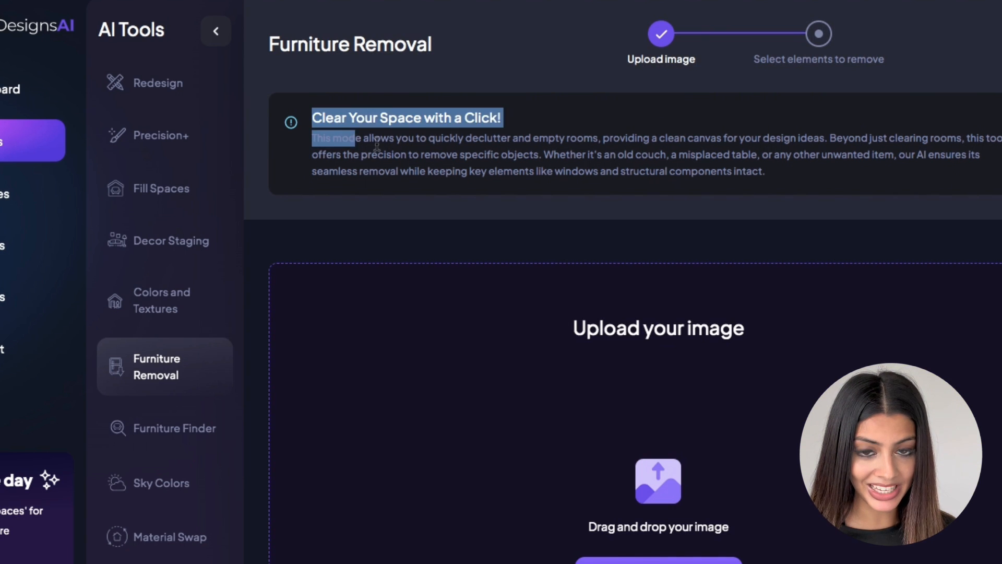